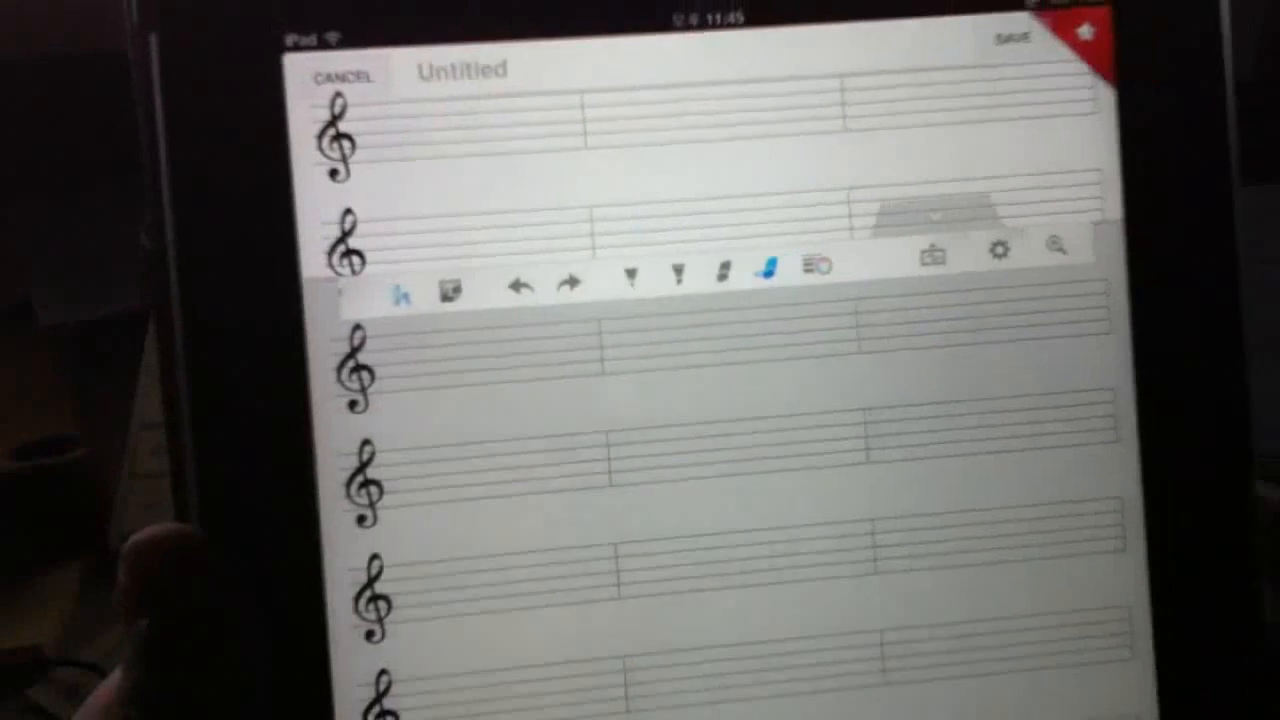
# From the memo settings gear, open Change Memo Background over the music staff page.
pyautogui.click(1057, 247)
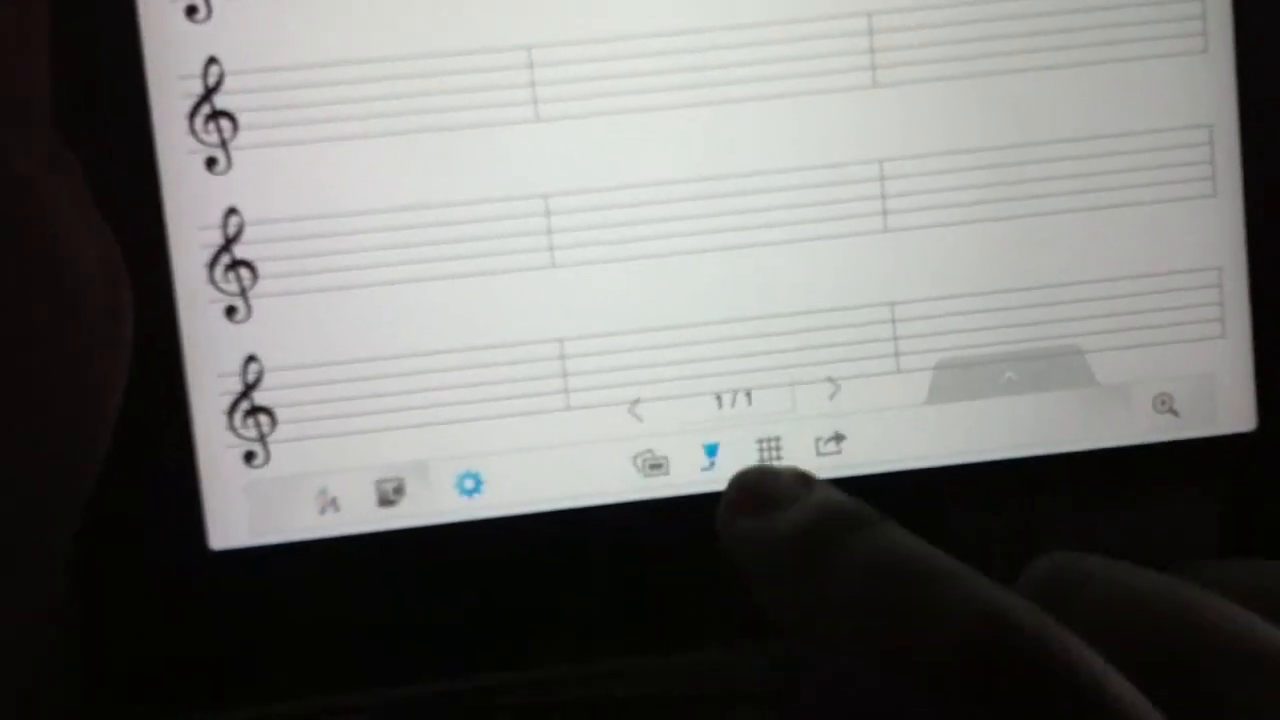
pyautogui.click(654, 459)
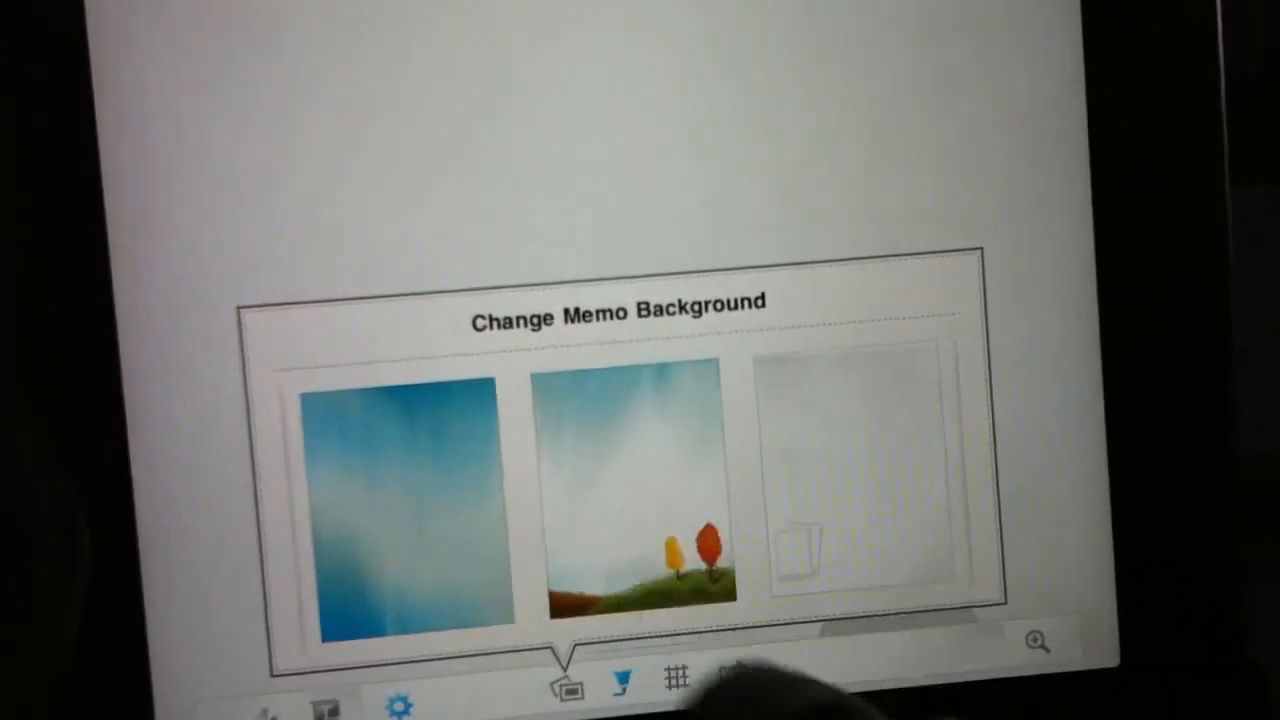
pyautogui.click(631, 500)
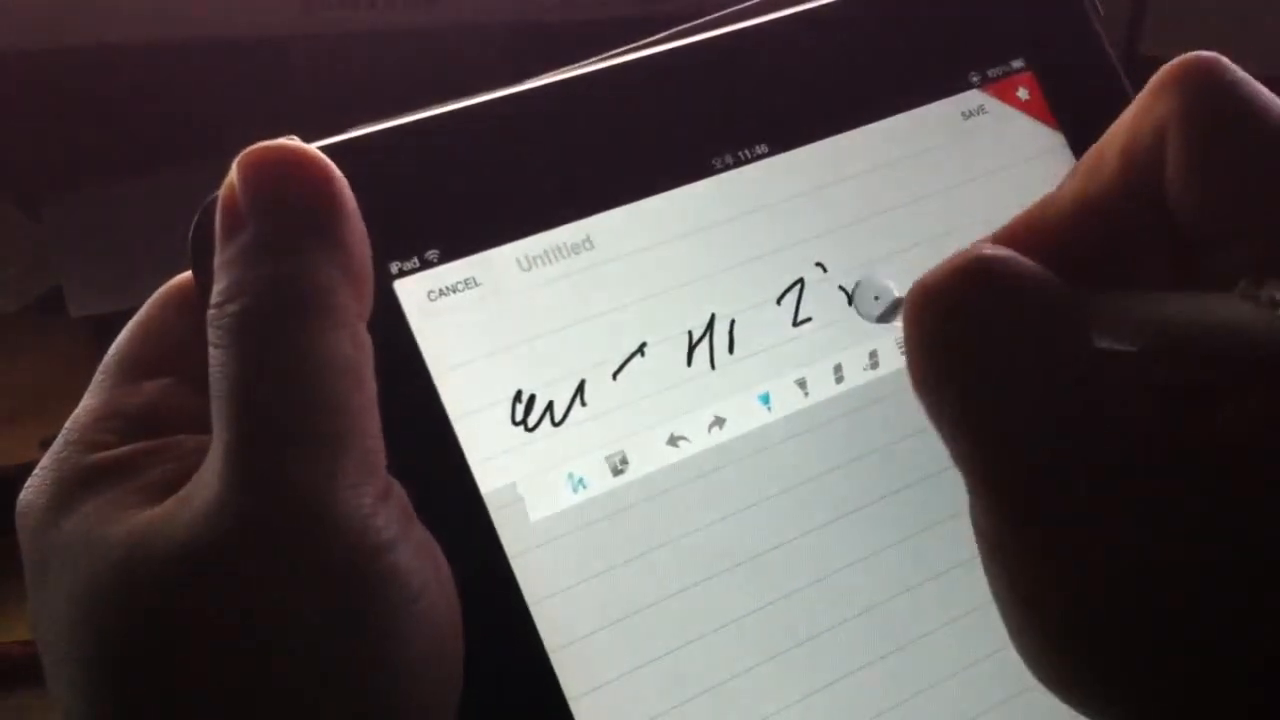
# Handwrite letters across the lined memo page with the pen.
pyautogui.moveTo(850, 290); pyautogui.dragTo(1000, 250)
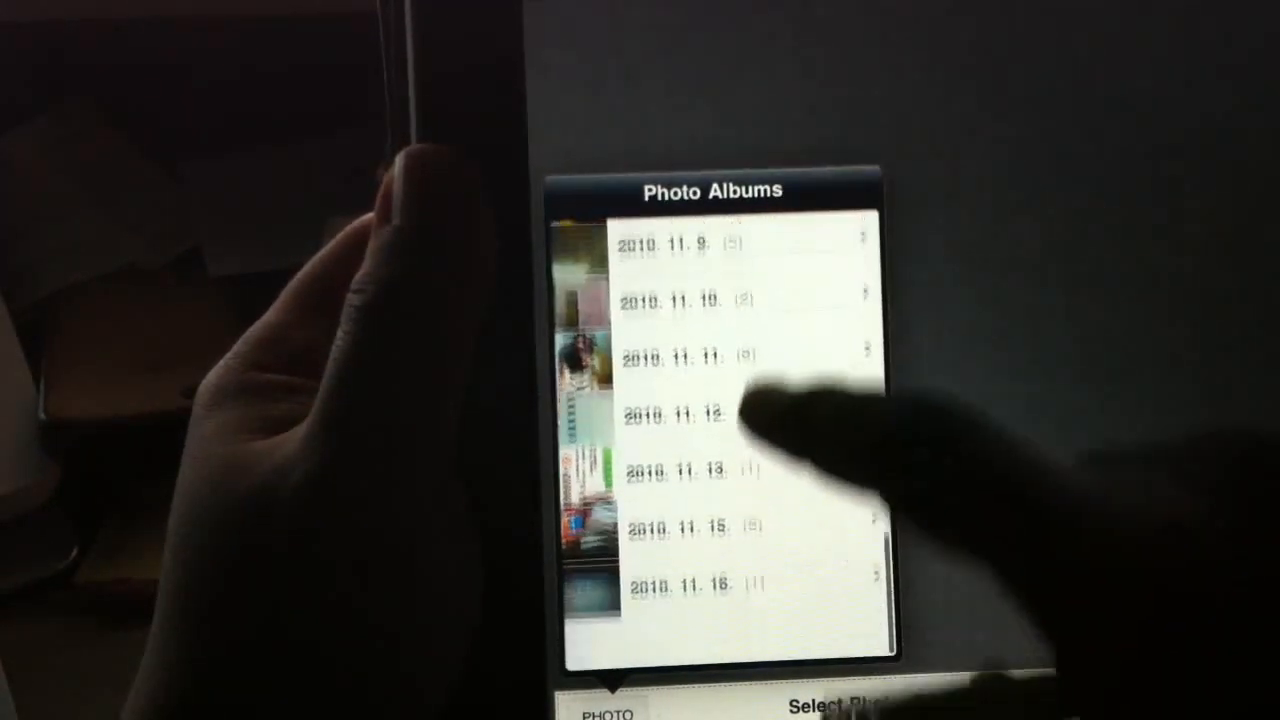
# Scroll through the dated photo albums to find the kneeling woman photo.
pyautogui.scroll(-3)
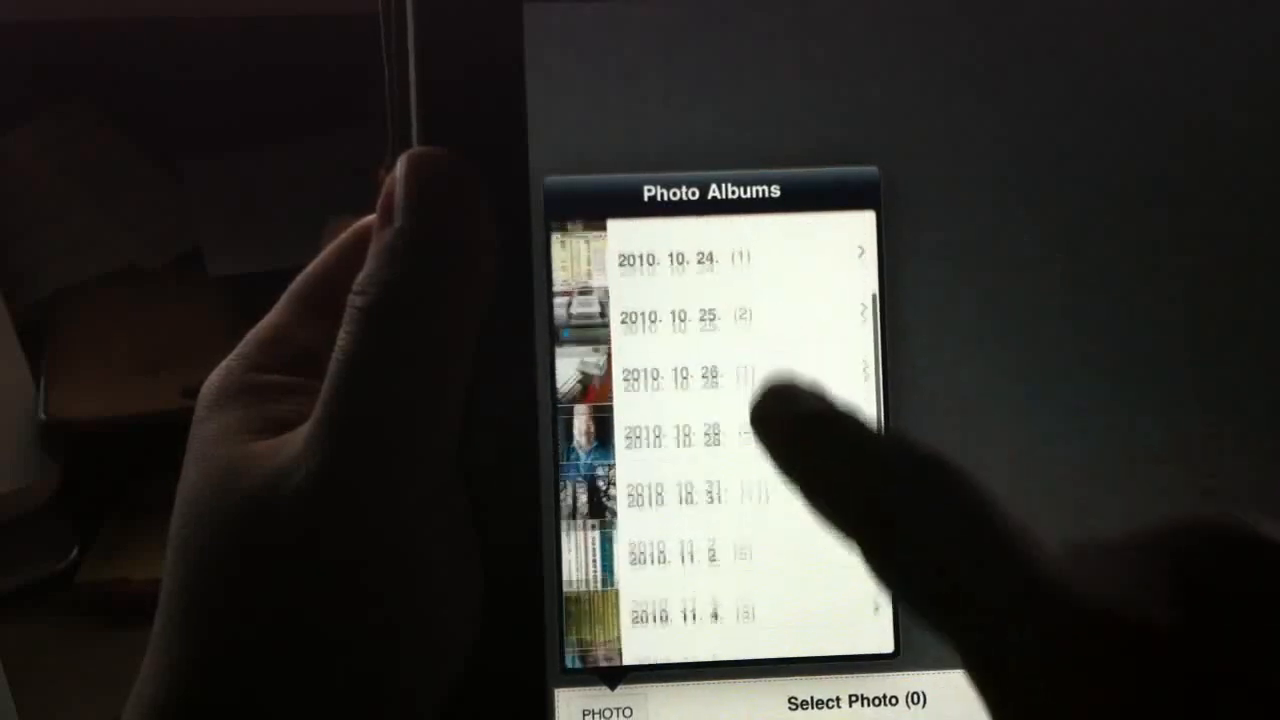
pyautogui.scroll(3)
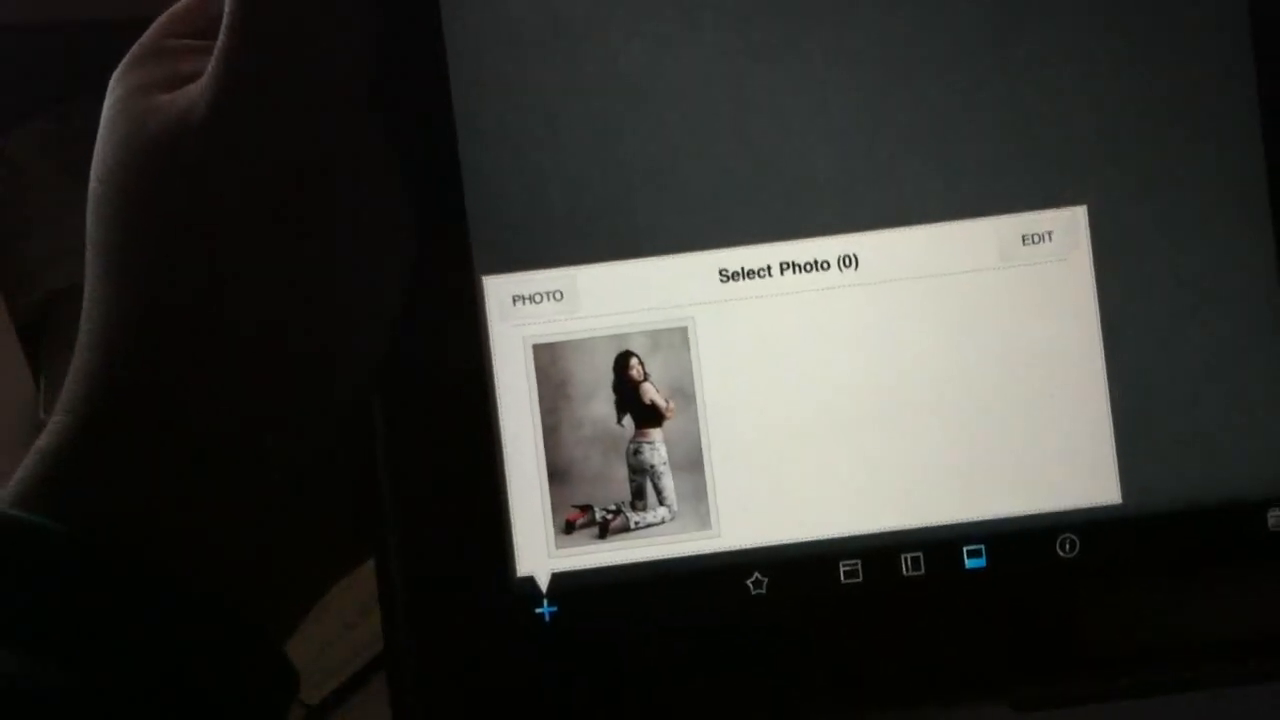
pyautogui.click(616, 443)
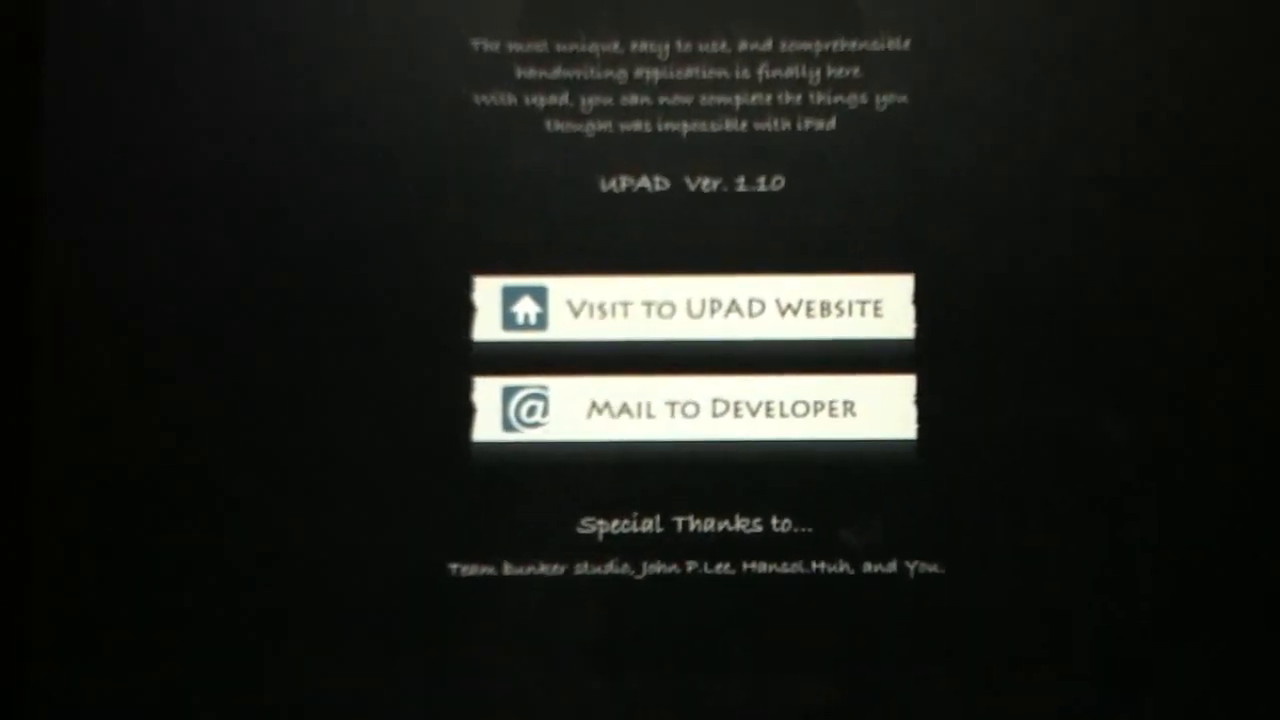
# Start a Mail to Developer email from the about page.
pyautogui.click(695, 407)
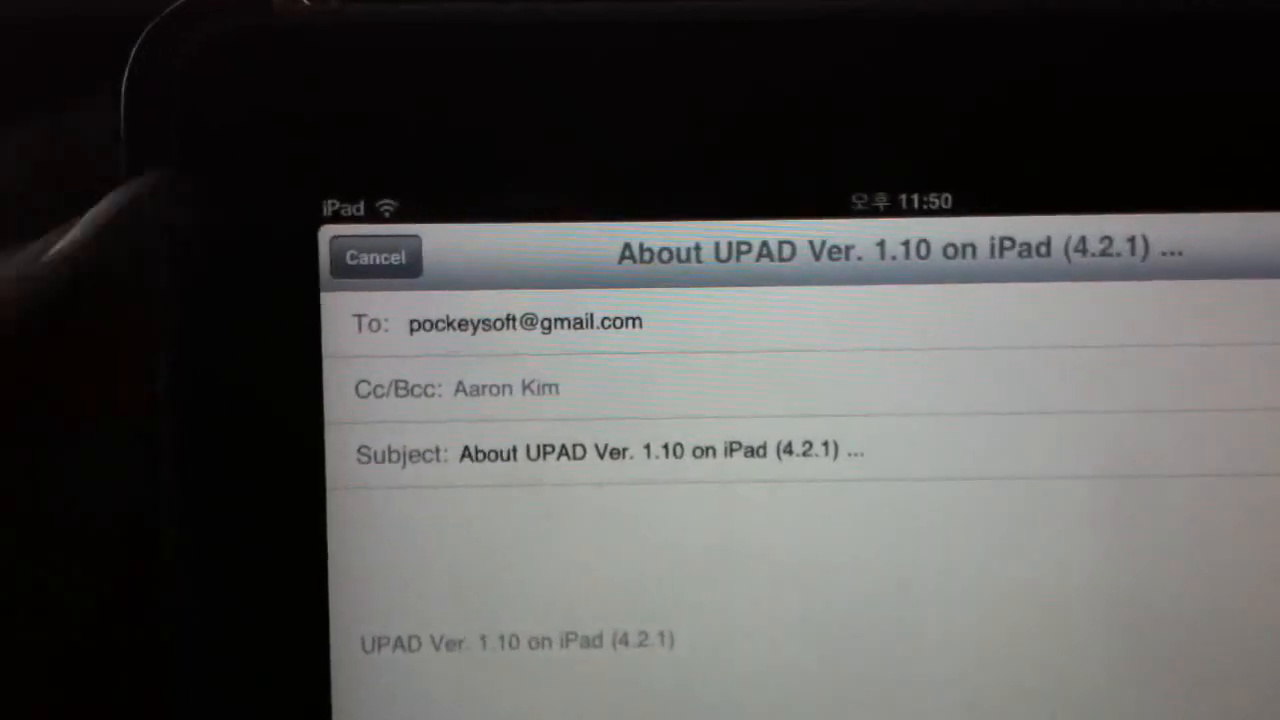
# Cancel the developer email to bring up Delete Draft / Save Draft.
pyautogui.click(376, 257)
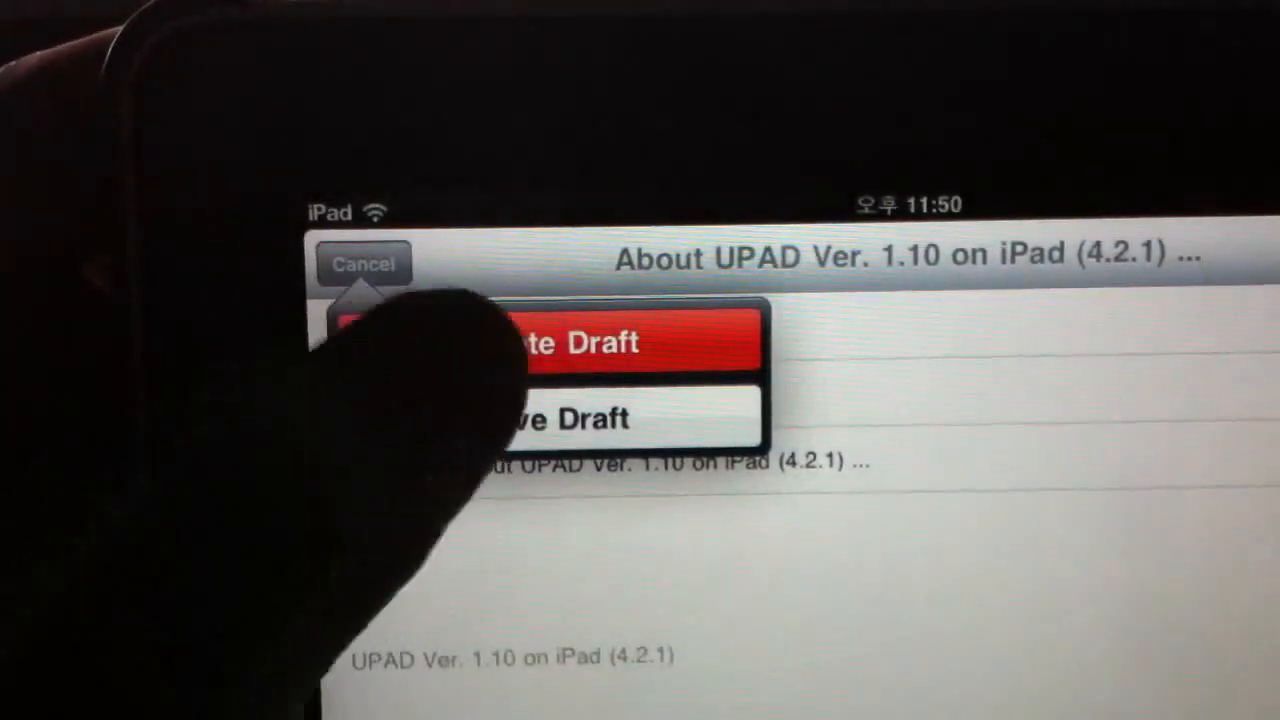